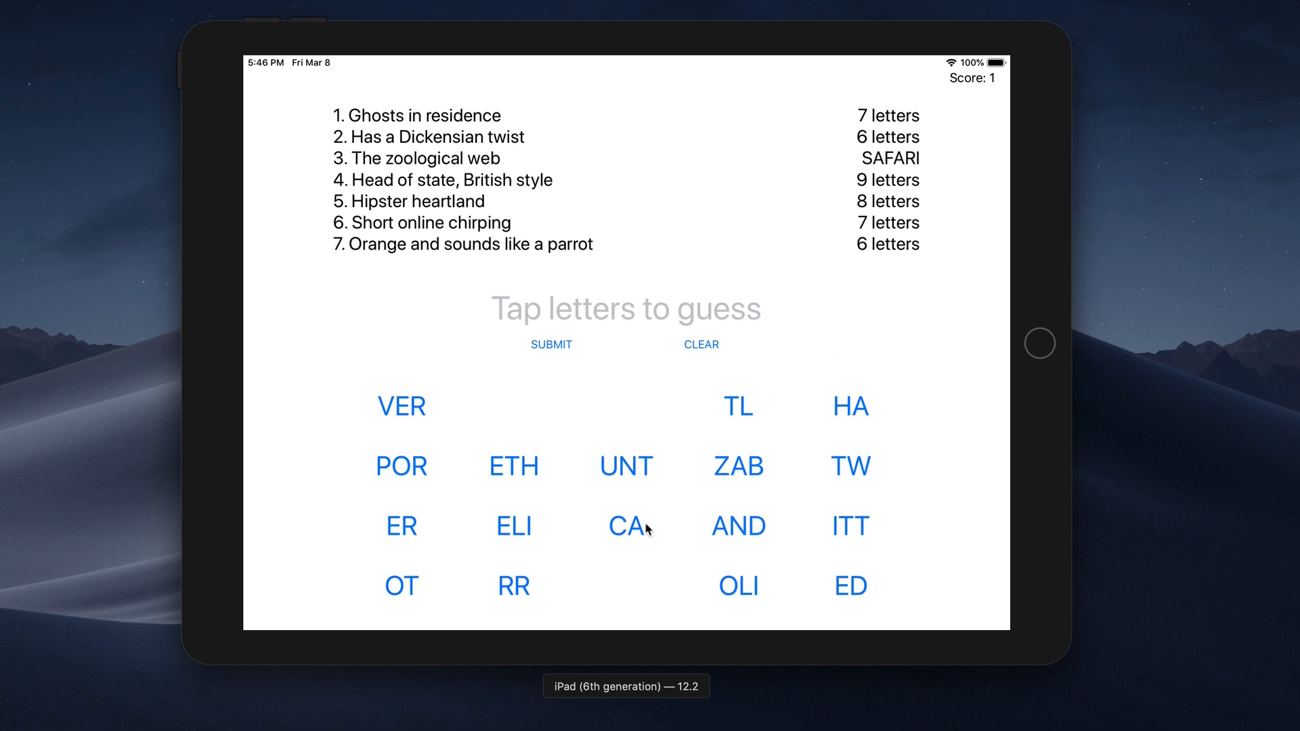
- Spell CARROT from the CA, RR and OT letter groups and submit it
left_click(514, 585)
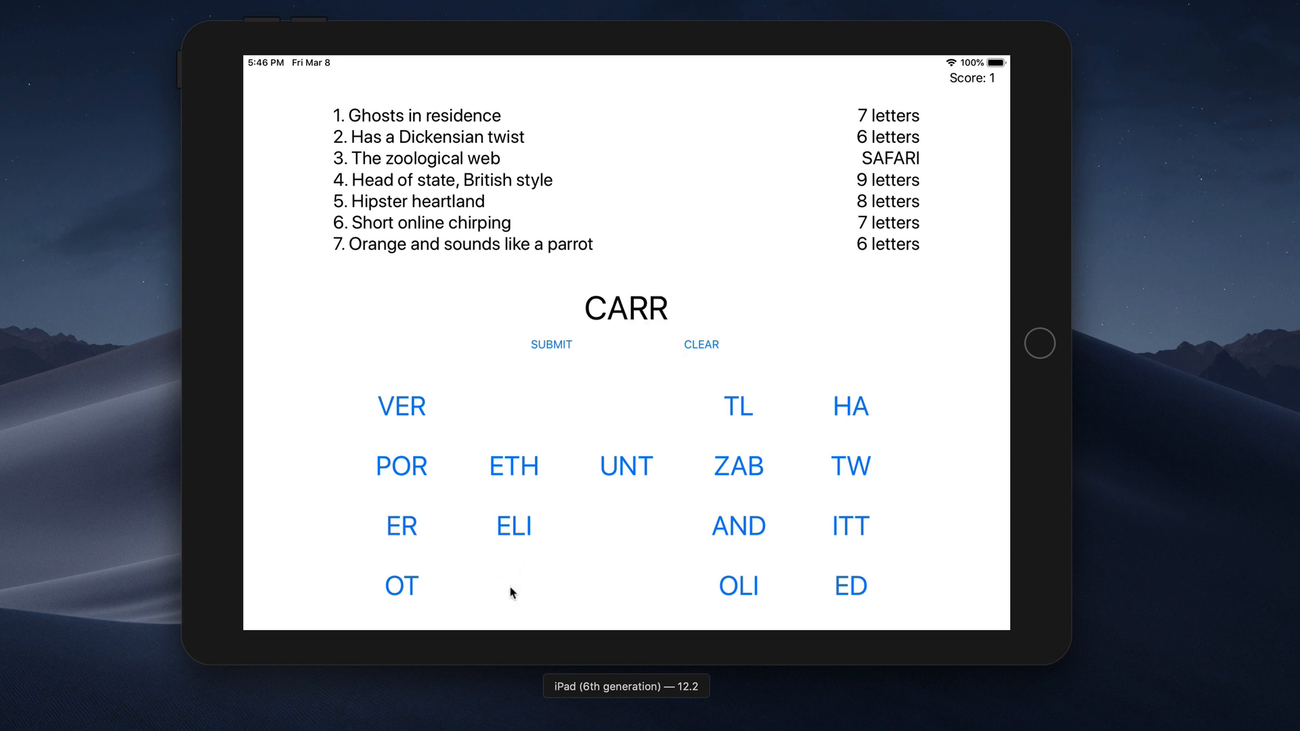
left_click(400, 585)
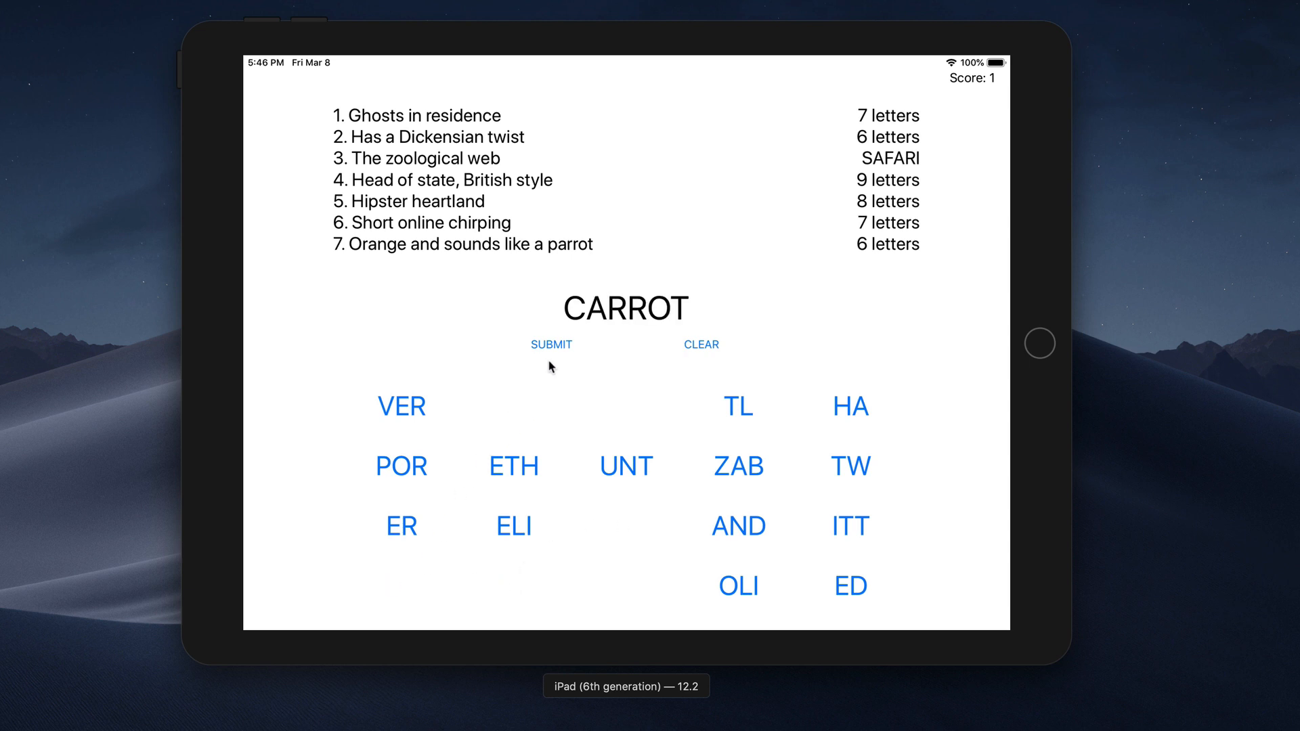
left_click(550, 344)
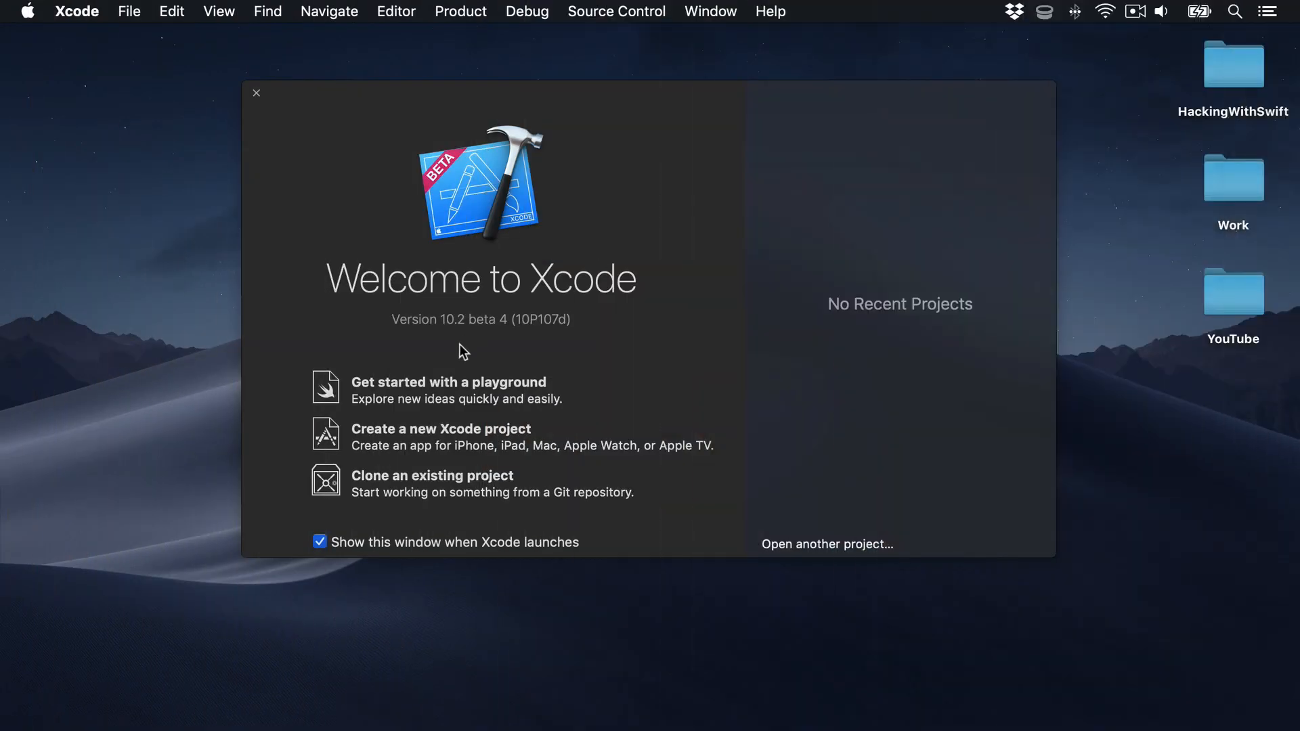
mouse_move(447, 436)
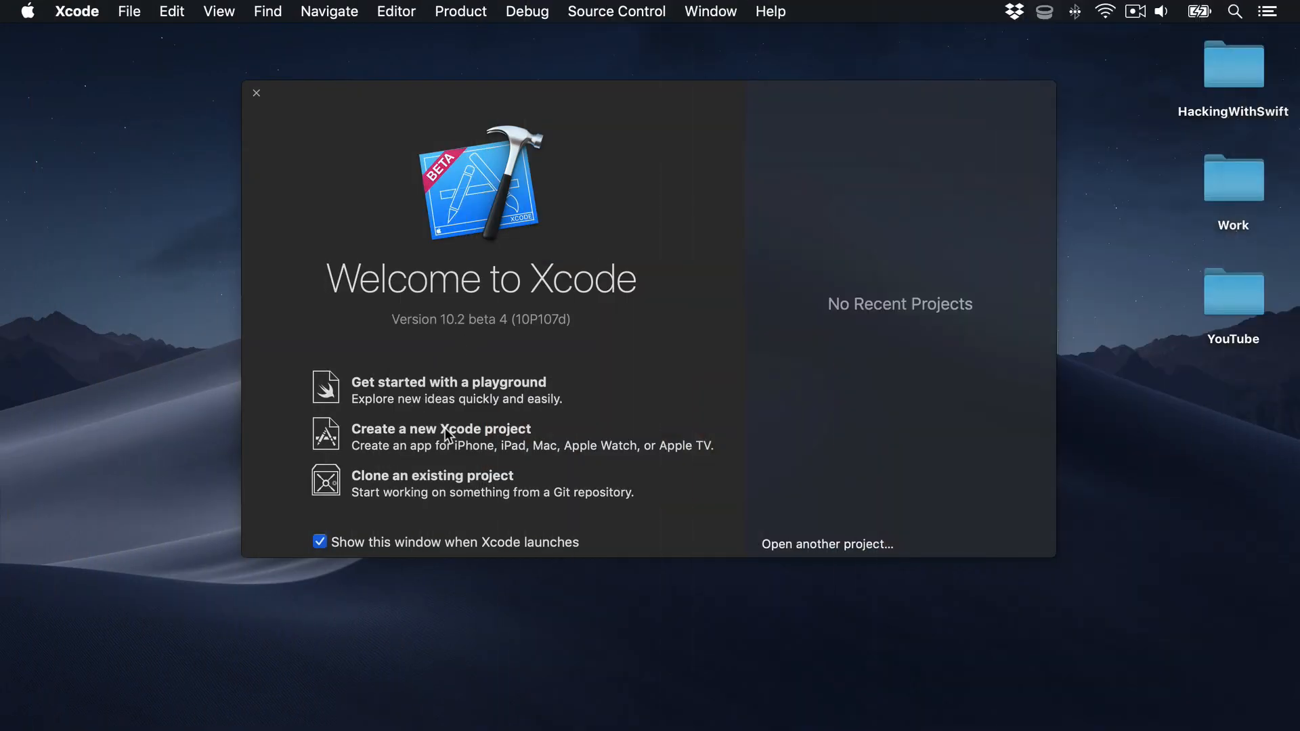
- Start a Single View App project named Project8, choosing Desktop as its save location
left_click(440, 429)
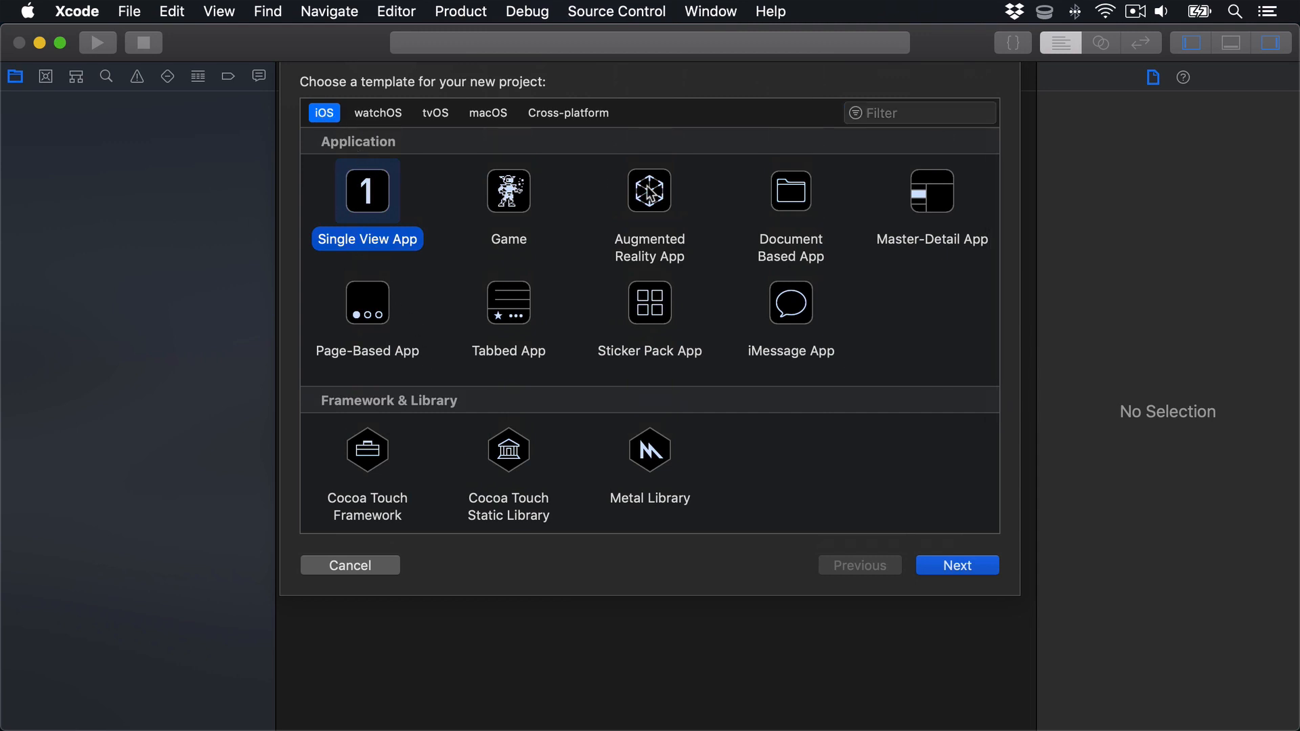
left_click(956, 564)
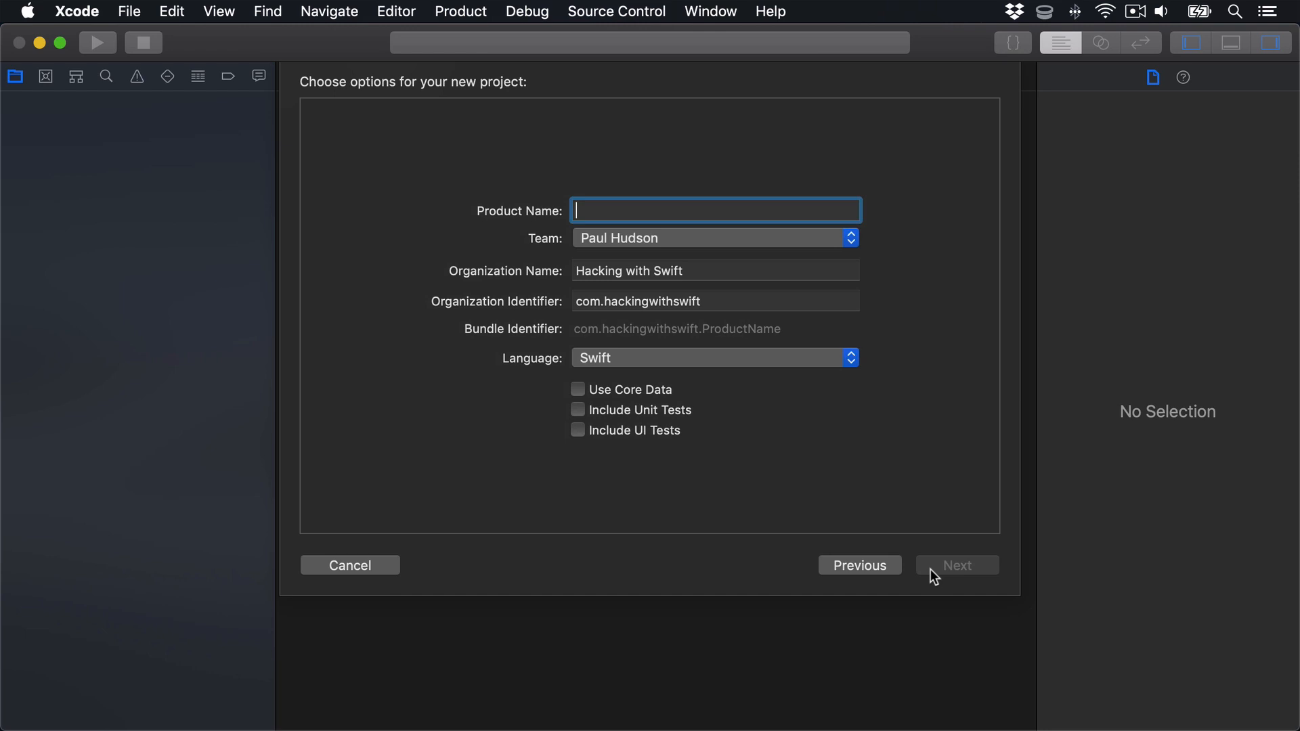
type("Project")
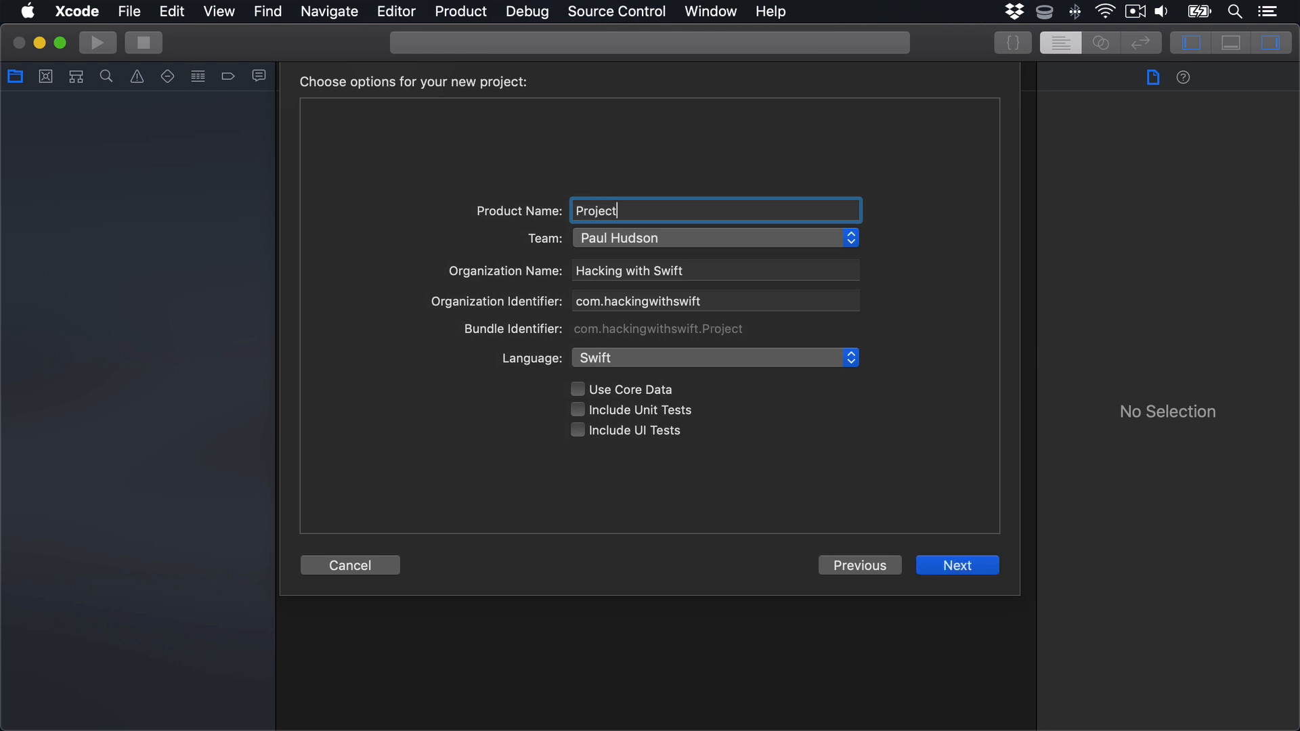
left_click(955, 565)
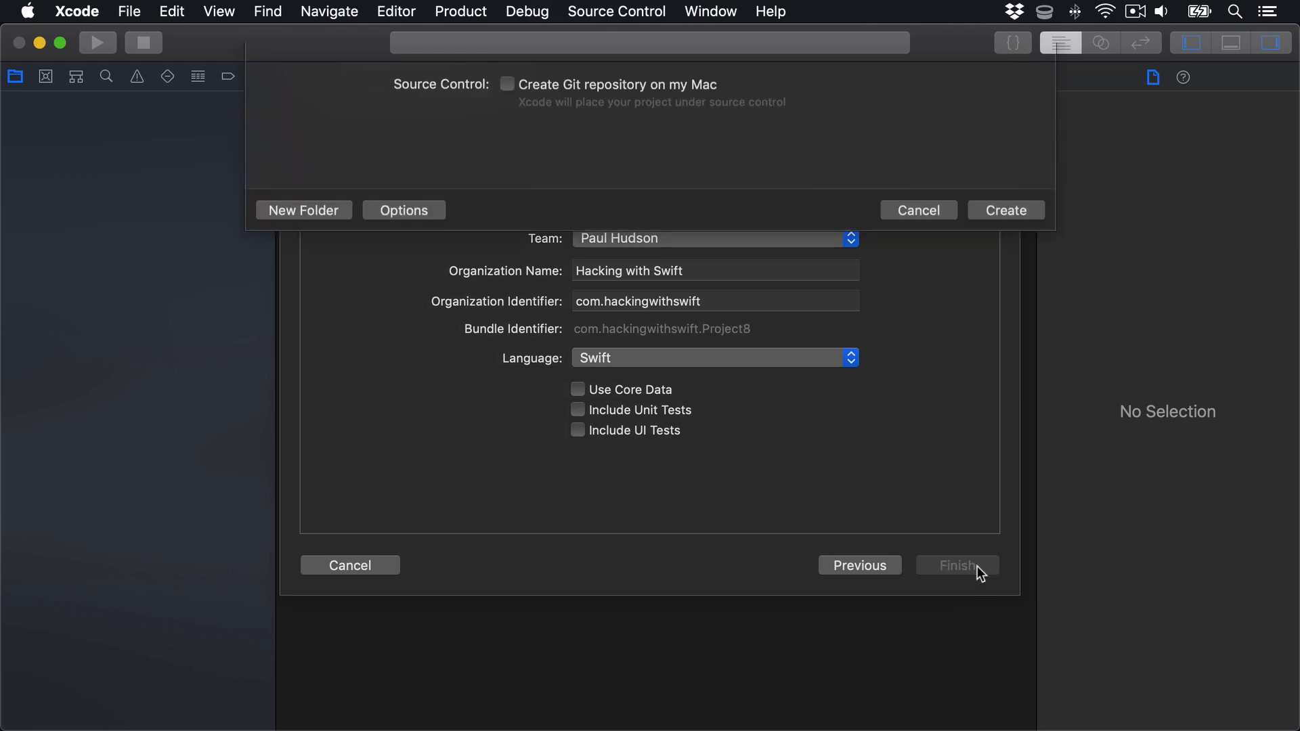
left_click(956, 564)
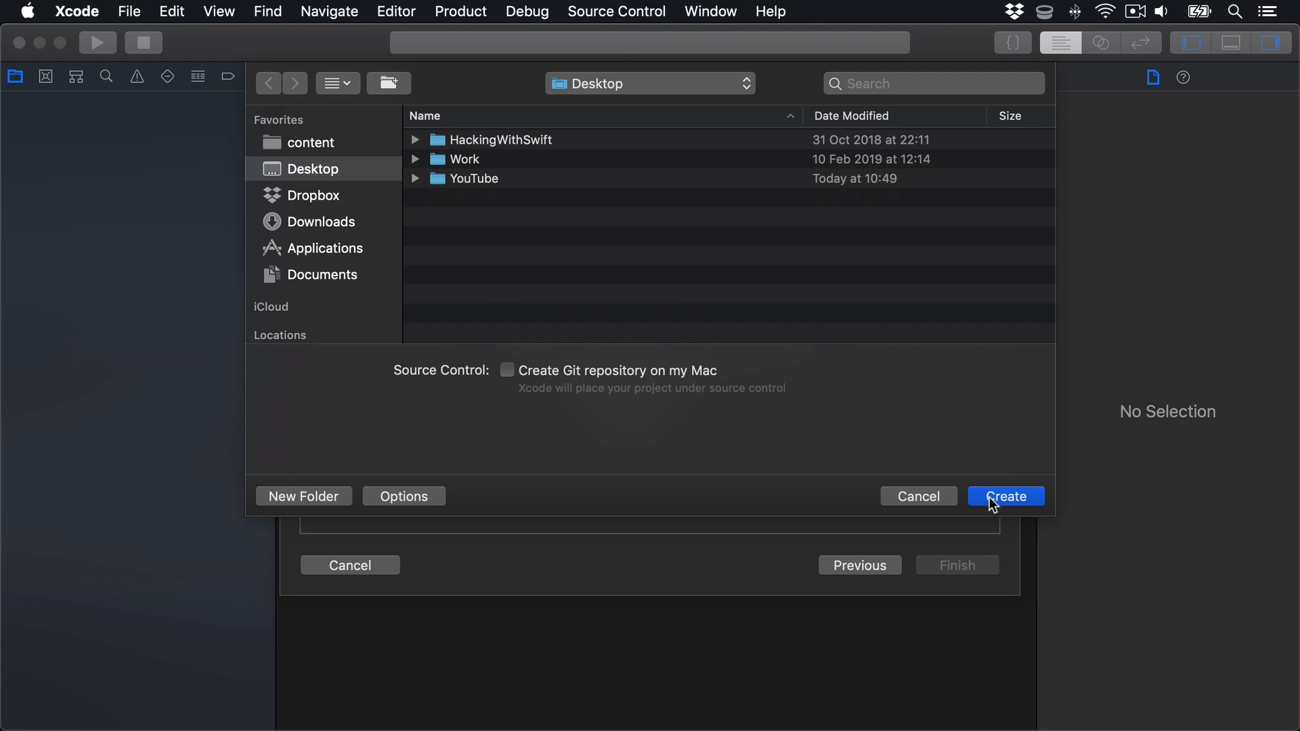
- Create Project8 on the Desktop and open its project settings
left_click(1005, 496)
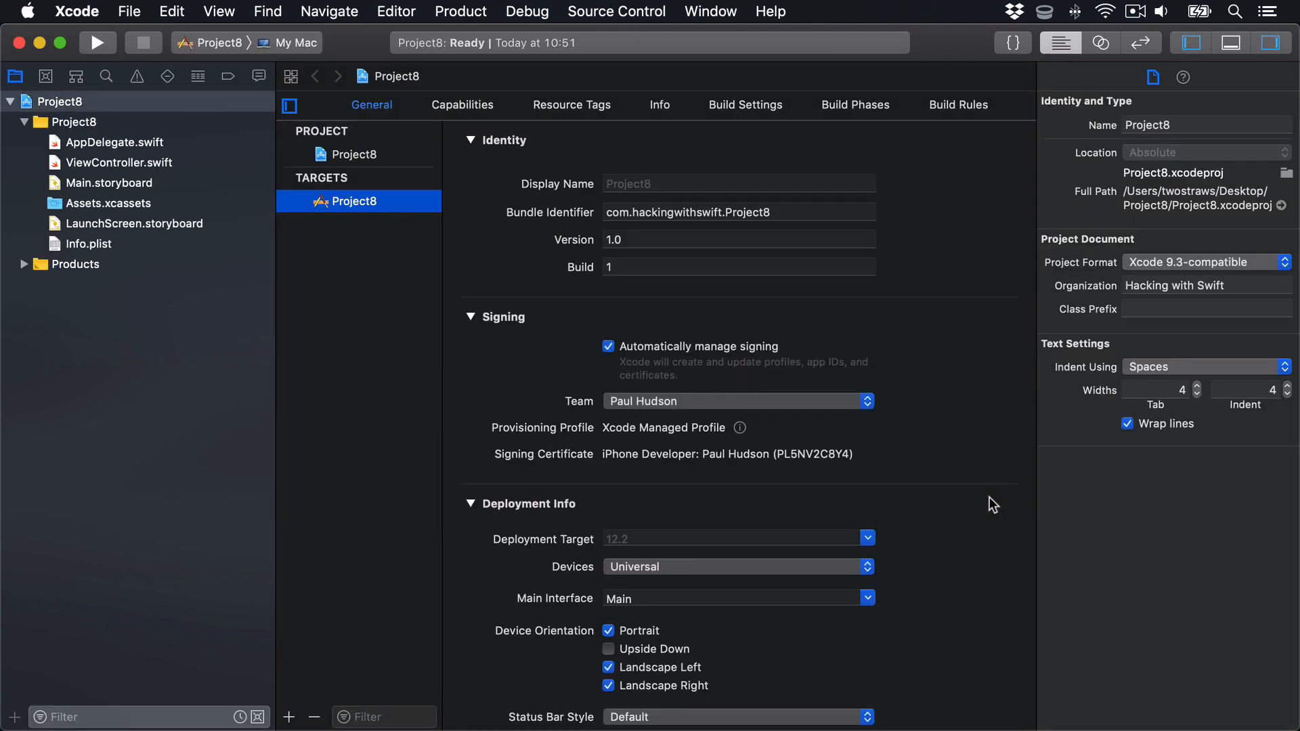
left_click(291, 42)
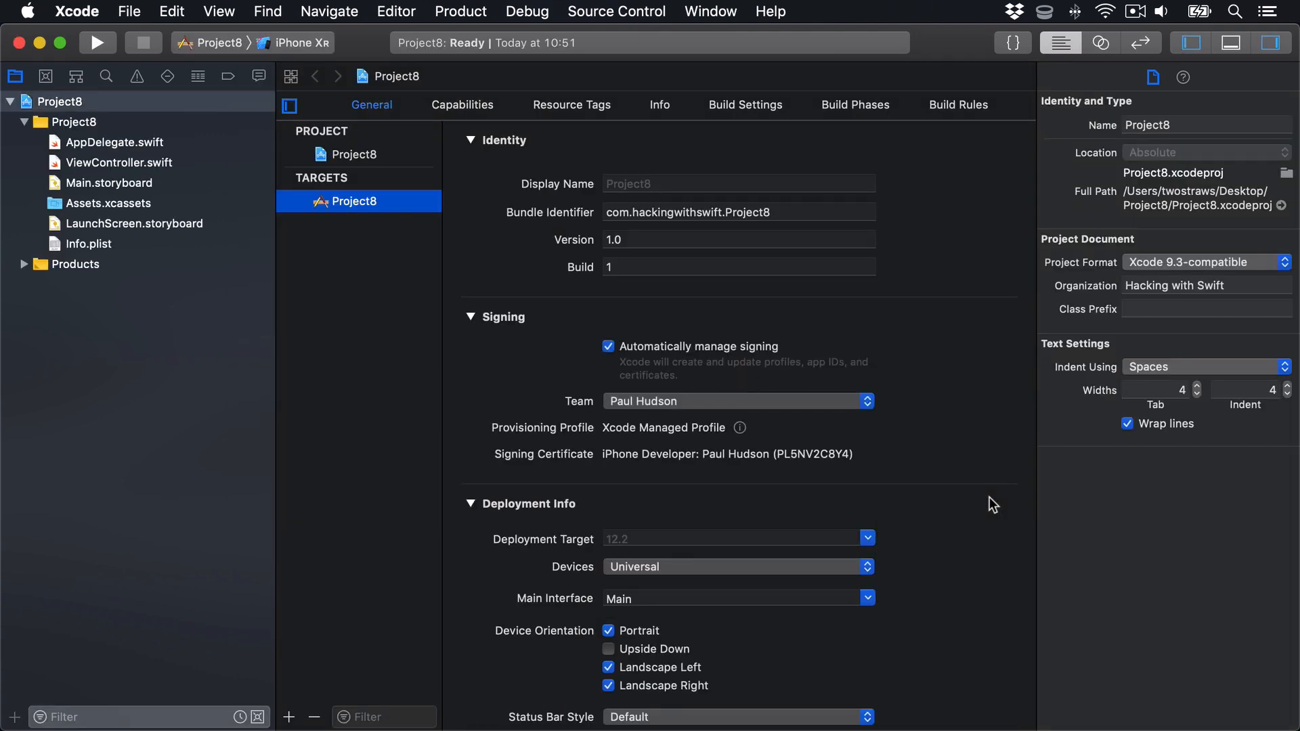
mouse_move(658, 455)
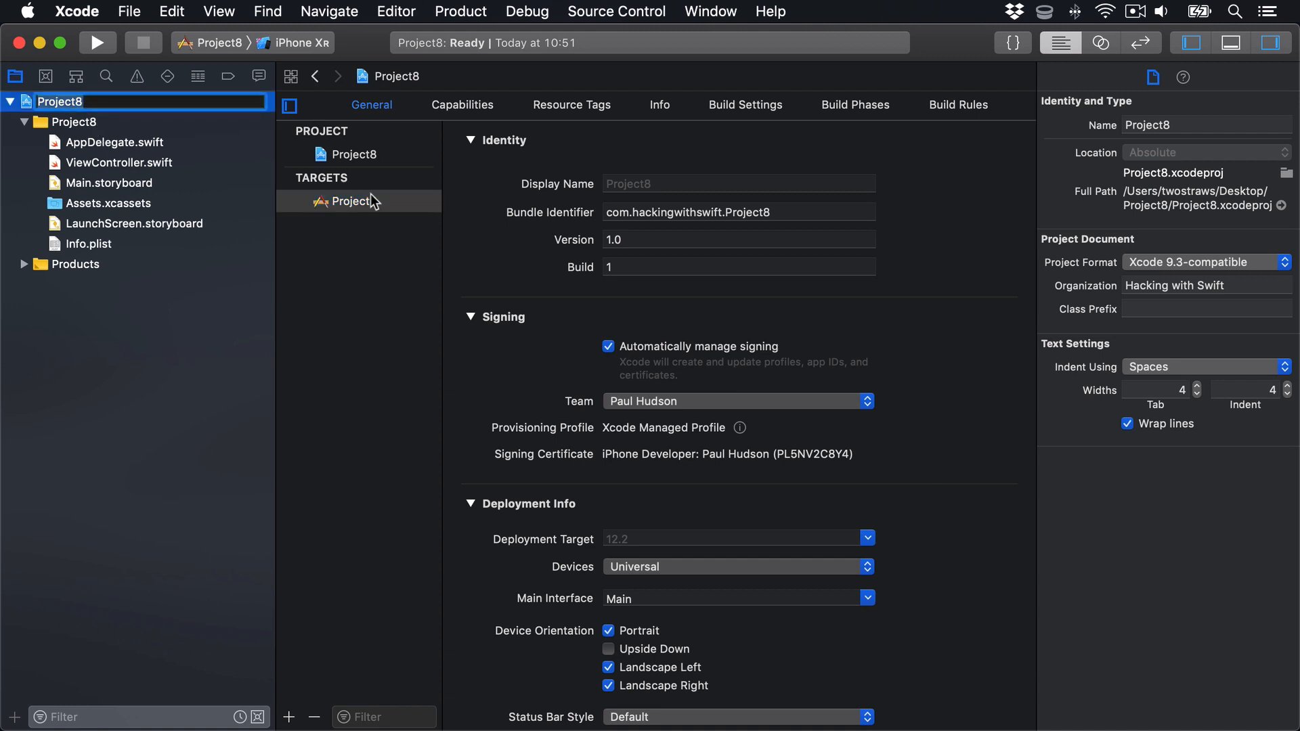
- Set the Project8 target's Devices under Deployment Info to iPad
left_click(348, 201)
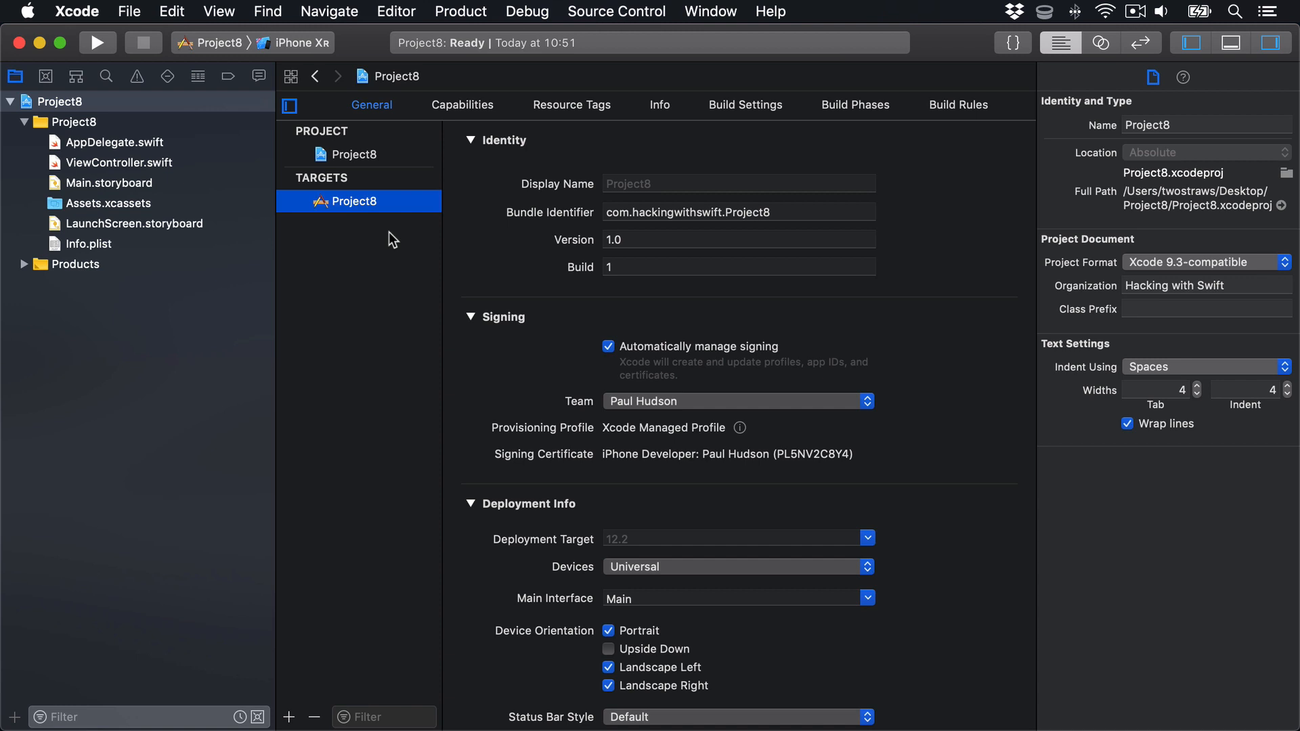
scroll("down", 3)
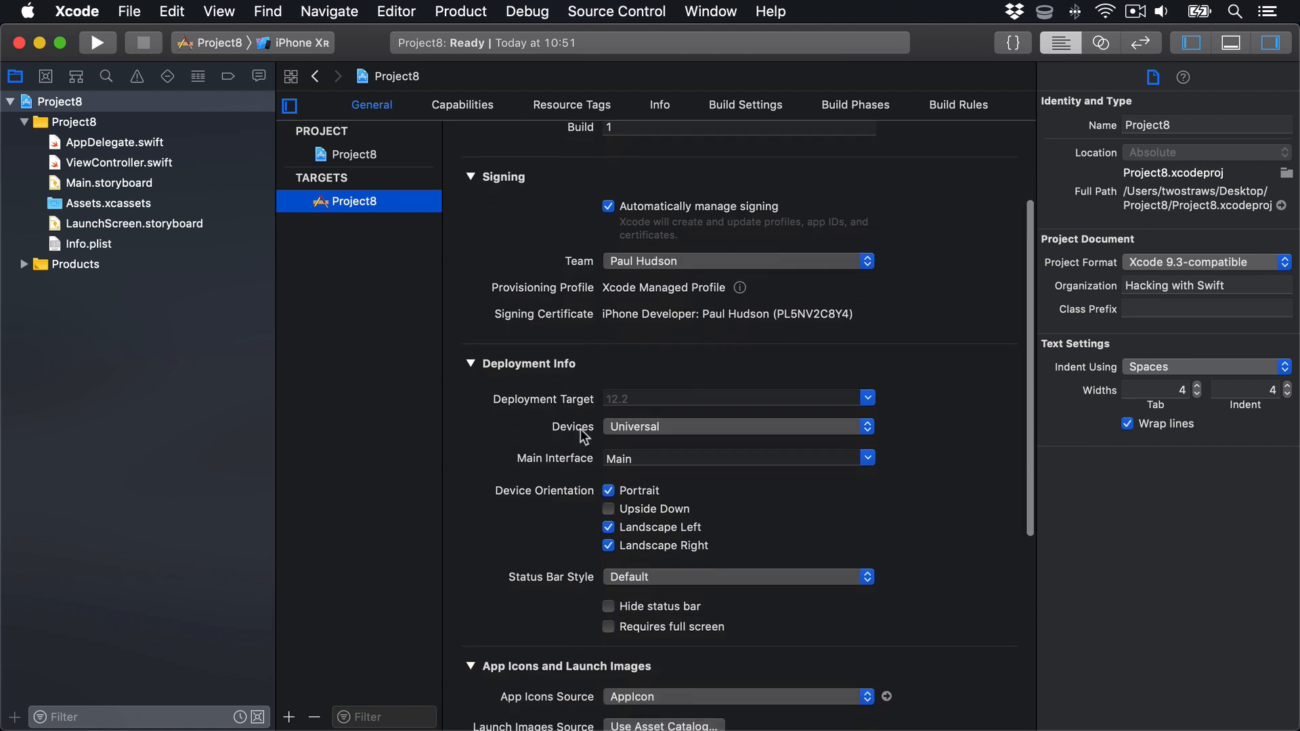
left_click(736, 426)
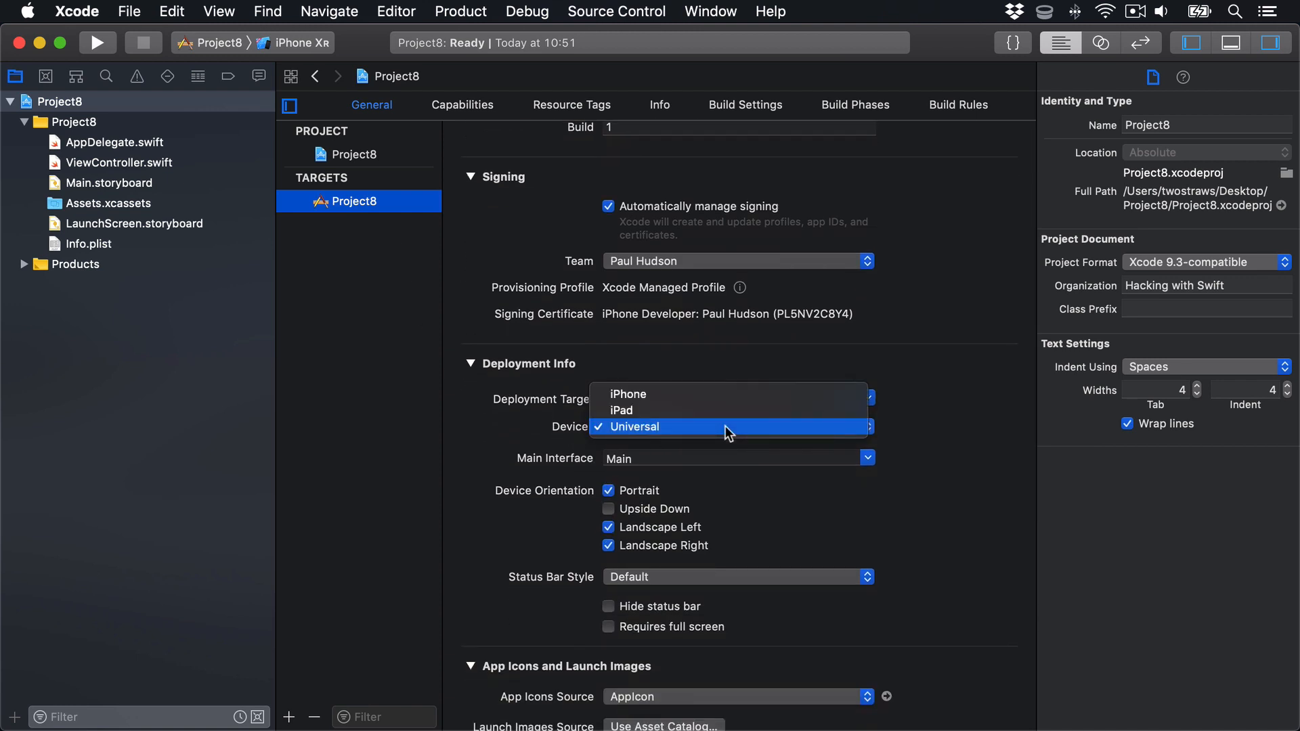
left_click(621, 411)
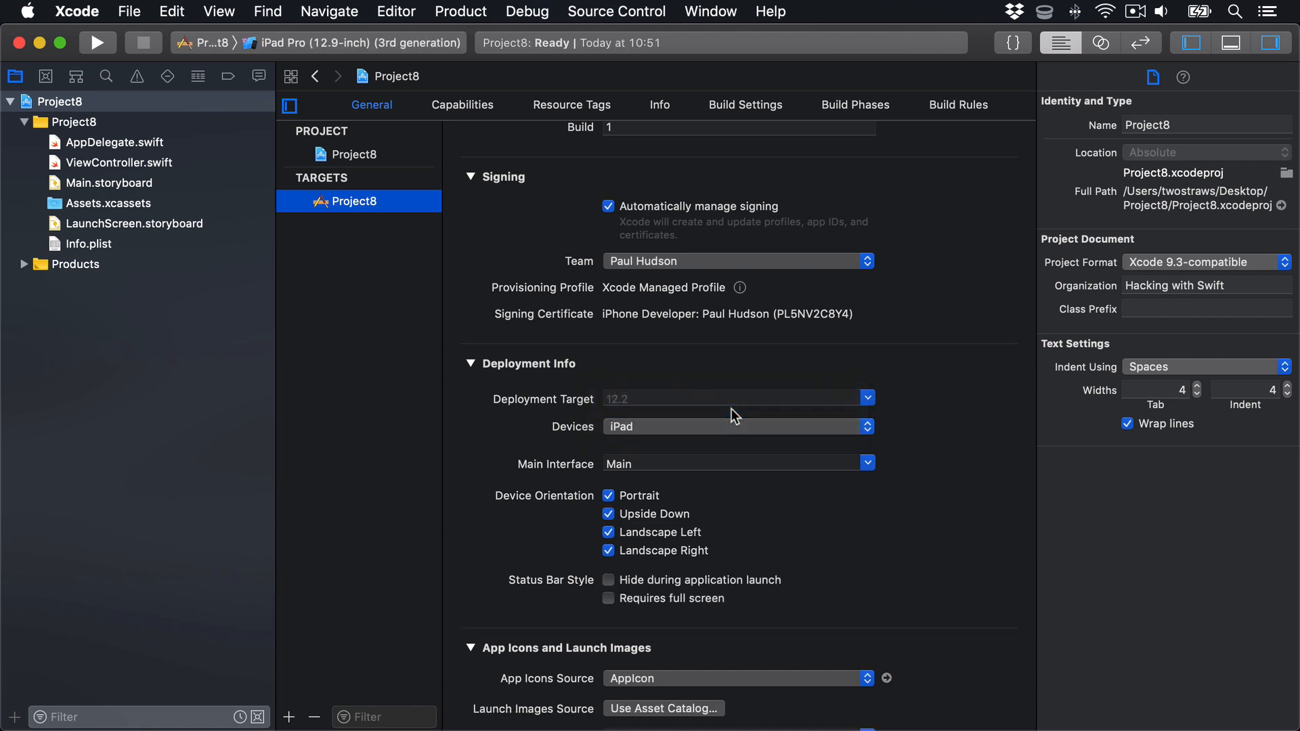